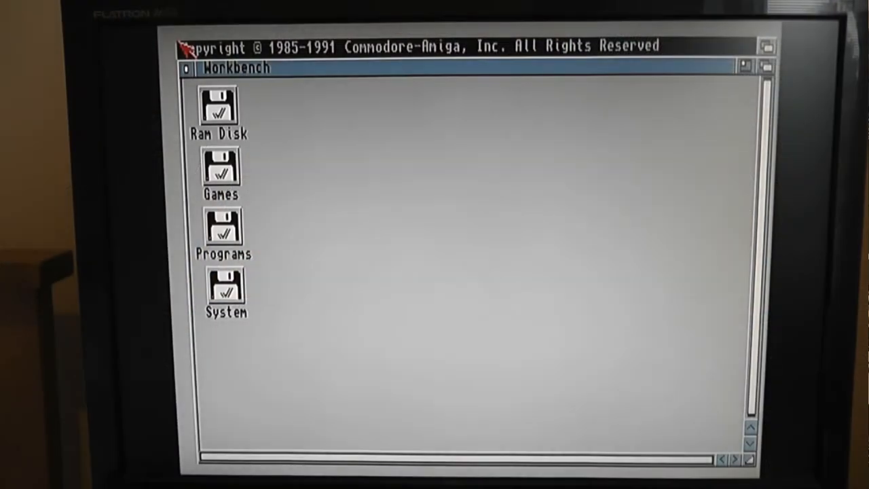
mouse_move(323, 129)
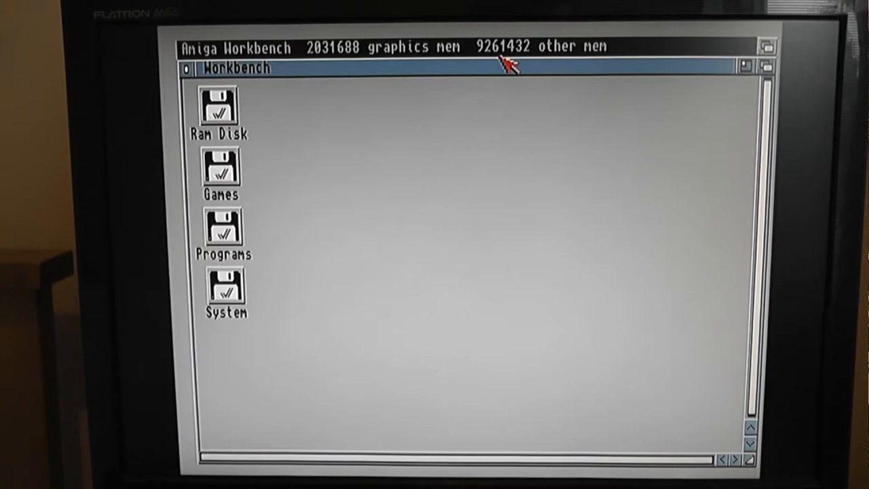
mouse_move(491, 101)
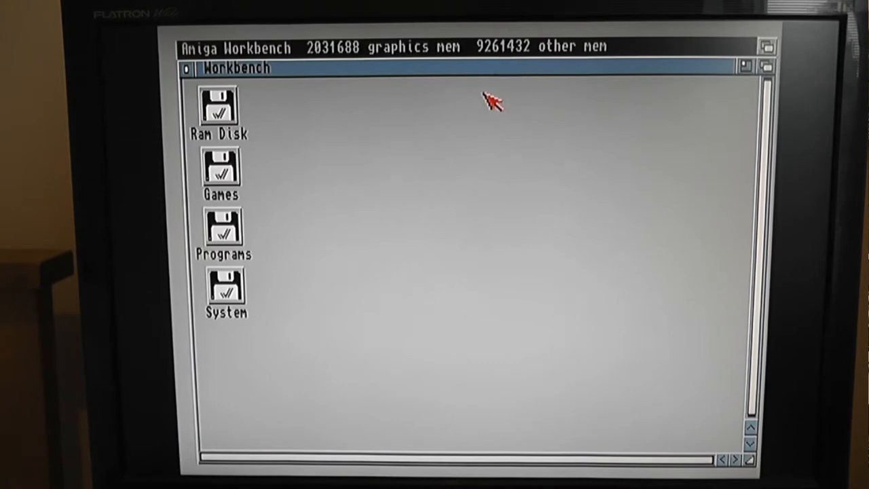
mouse_move(489, 77)
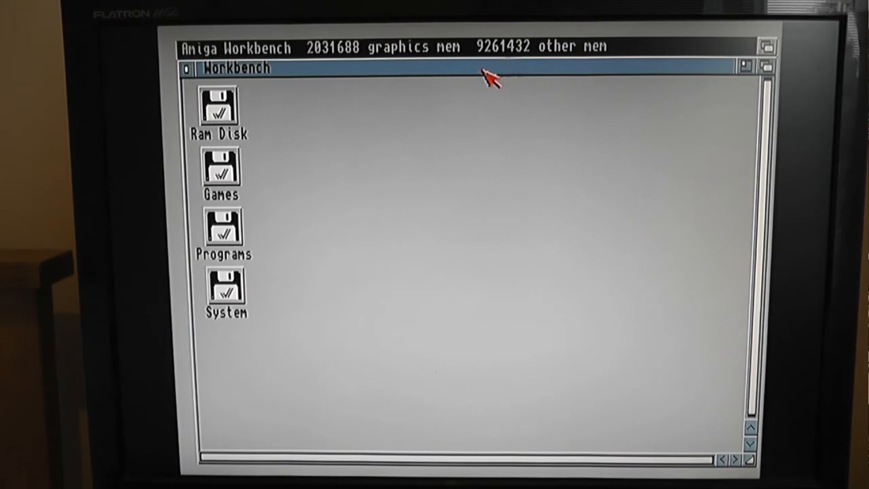
mouse_move(407, 140)
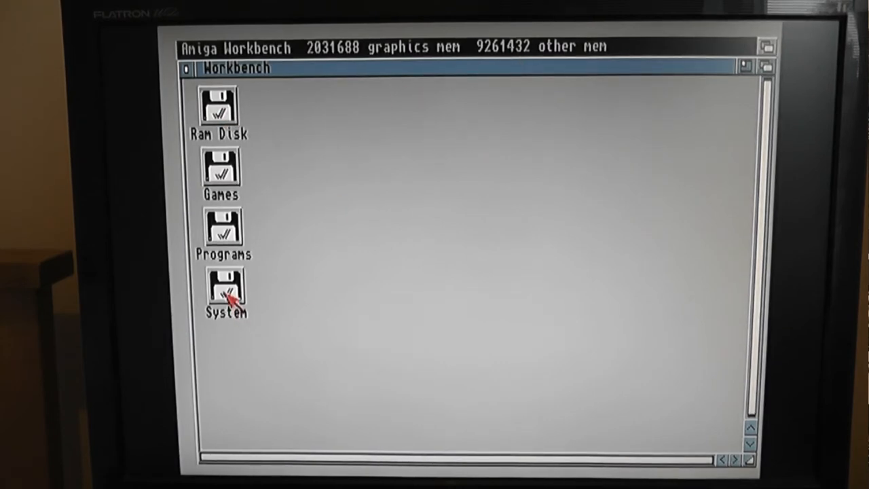
Step: Navigate into the System disk's Tools collection and scroll to the SysInfo drawer
double_click(225, 292)
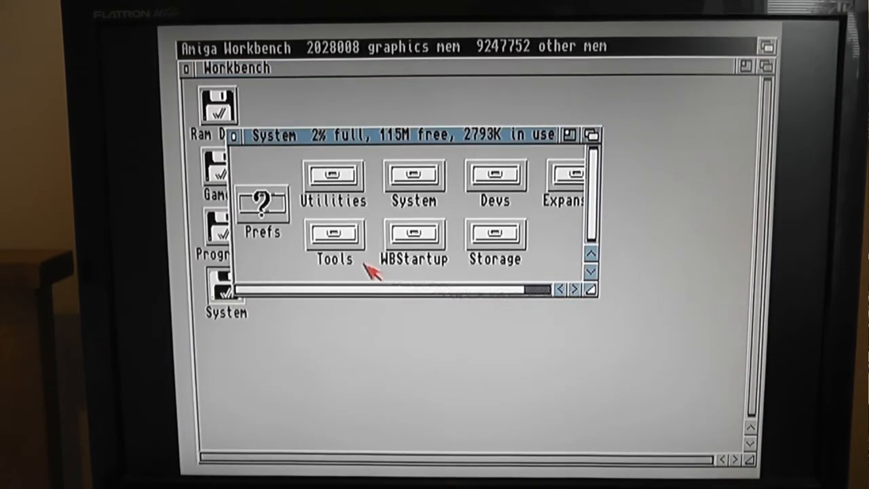
double_click(334, 233)
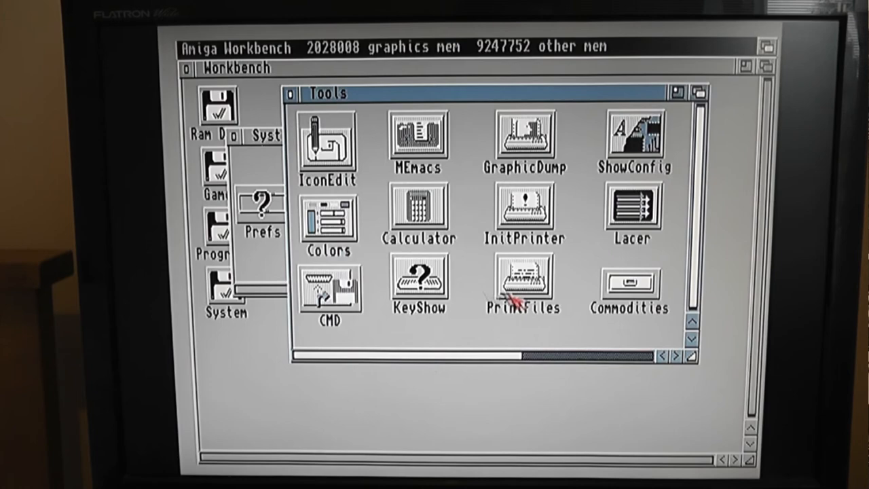
left_click(679, 356)
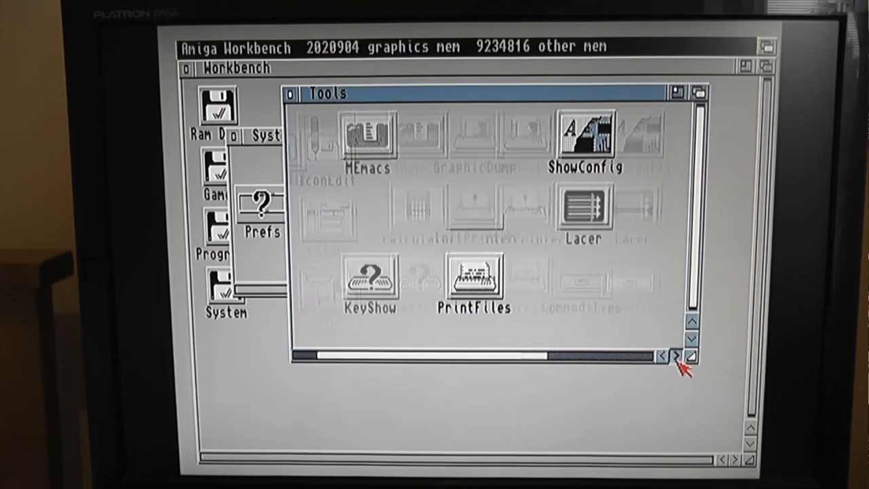
left_click(675, 356)
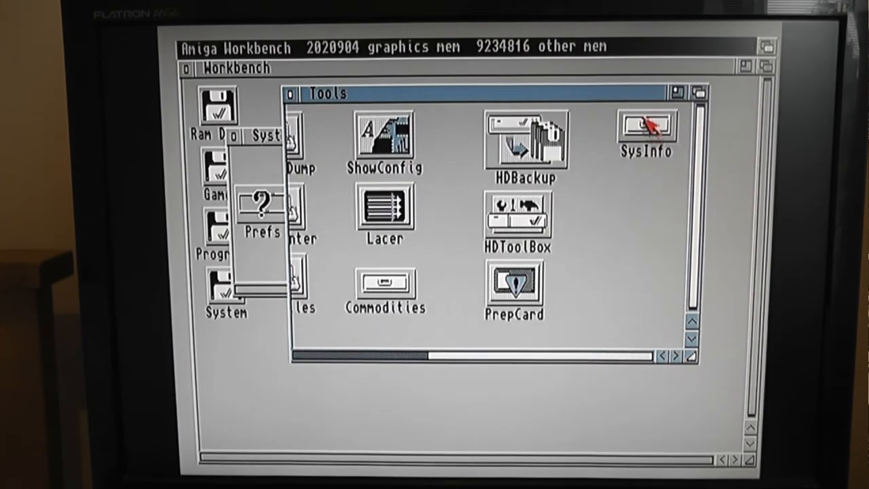
Step: Launch the SysInfo program from its drawer
double_click(647, 125)
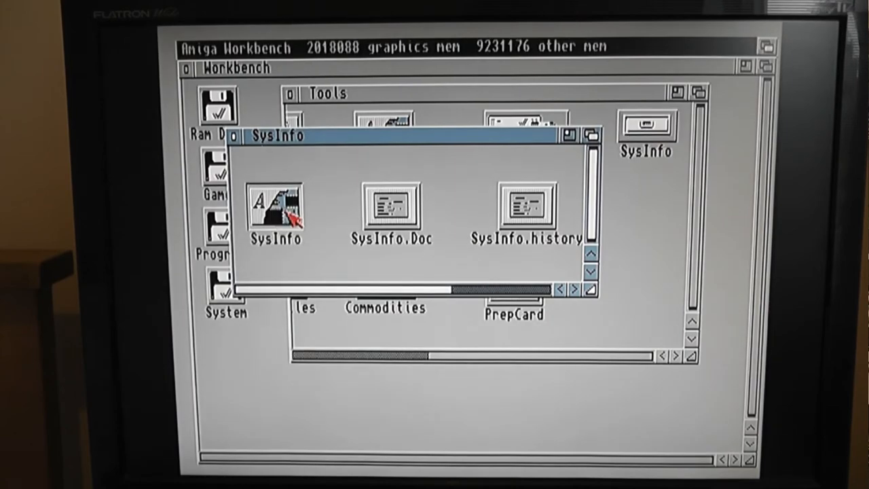
double_click(275, 207)
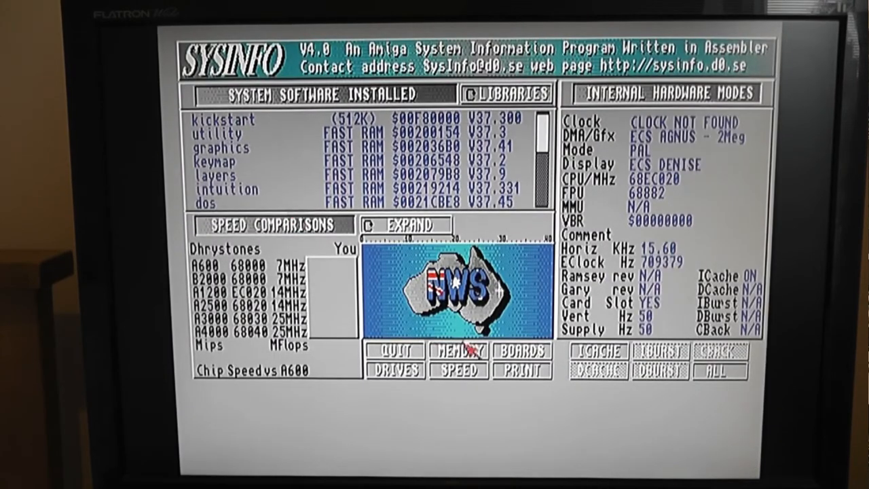
Step: Run the SPEED benchmark, rating the machine 6575 Dhrystones, 2.84 times an A600
left_click(459, 371)
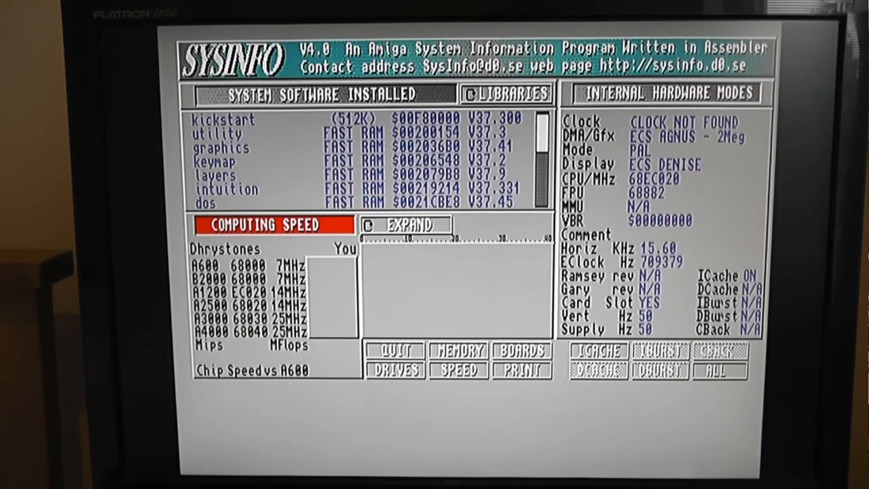
left_click(457, 370)
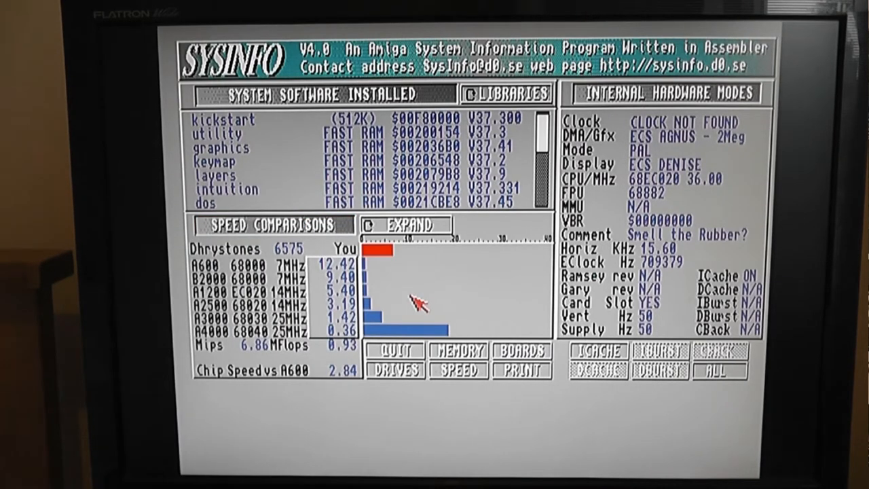
mouse_move(313, 255)
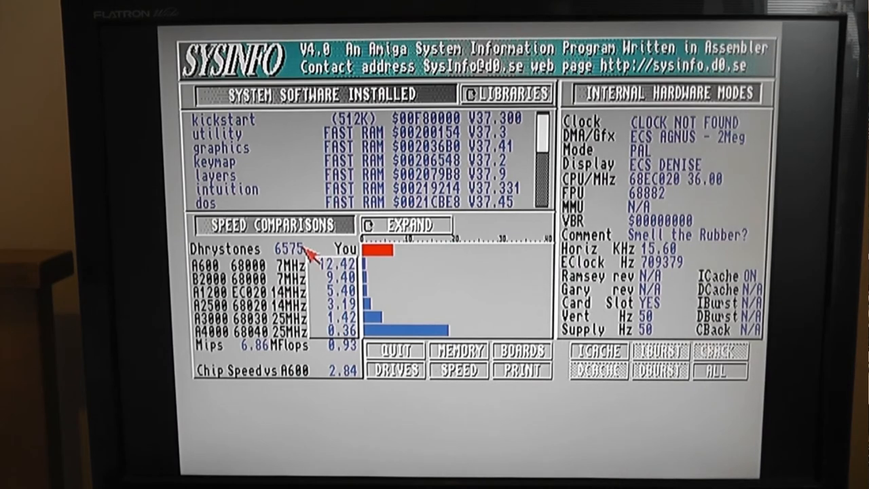
mouse_move(351, 278)
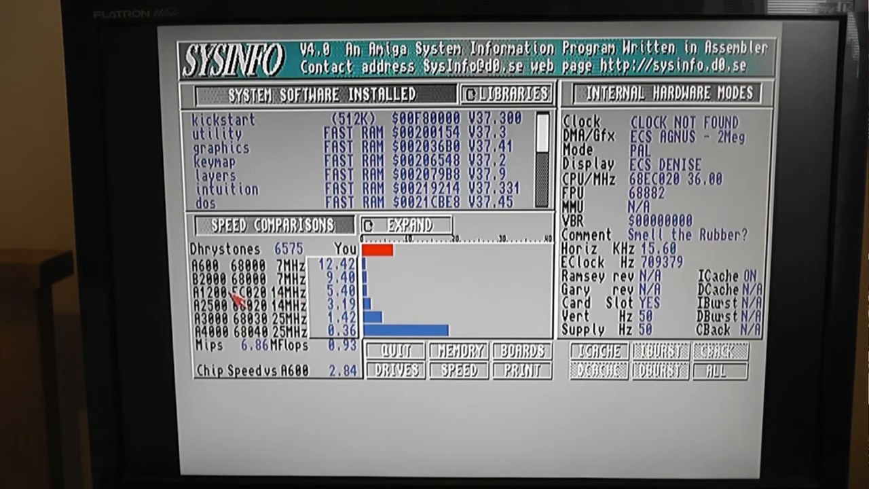
mouse_move(313, 310)
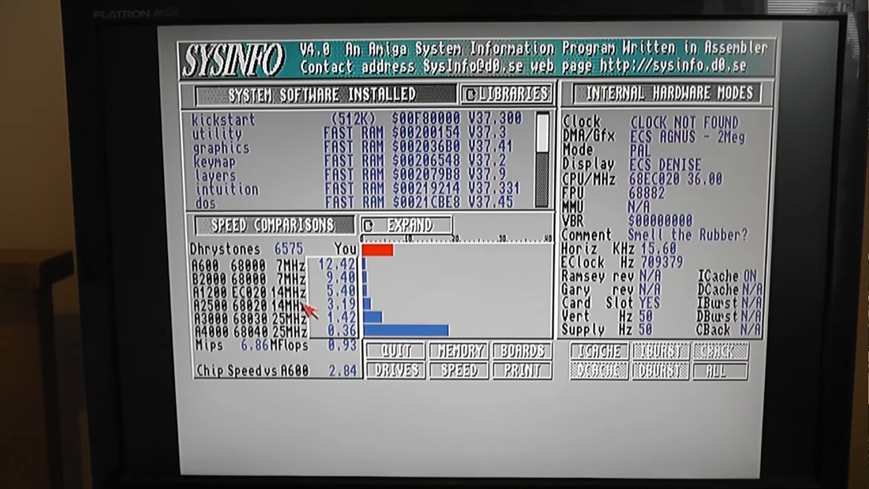
mouse_move(391, 265)
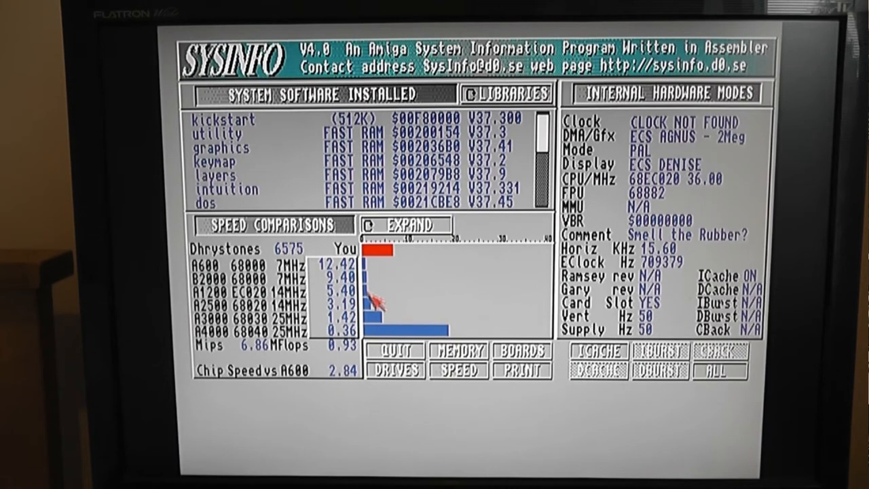
mouse_move(394, 353)
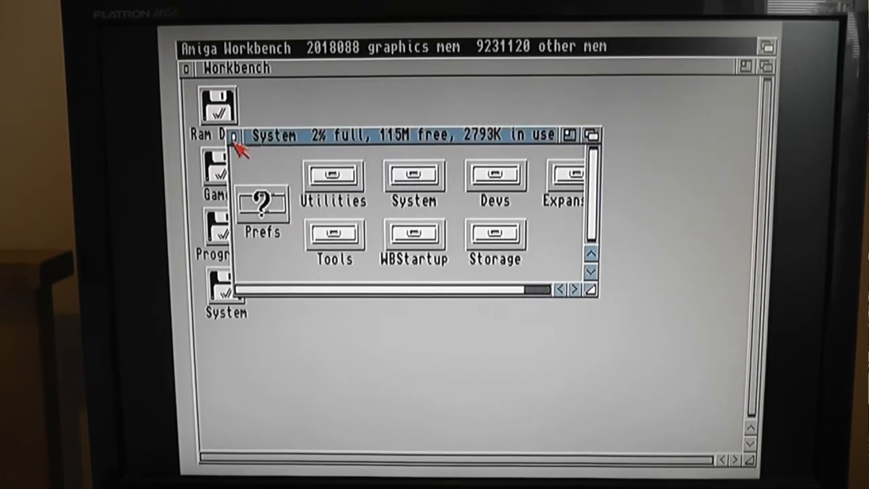
Step: Show all files in the System disk, copy furiatune from Programs into C, and choose Execute Command
left_click(239, 136)
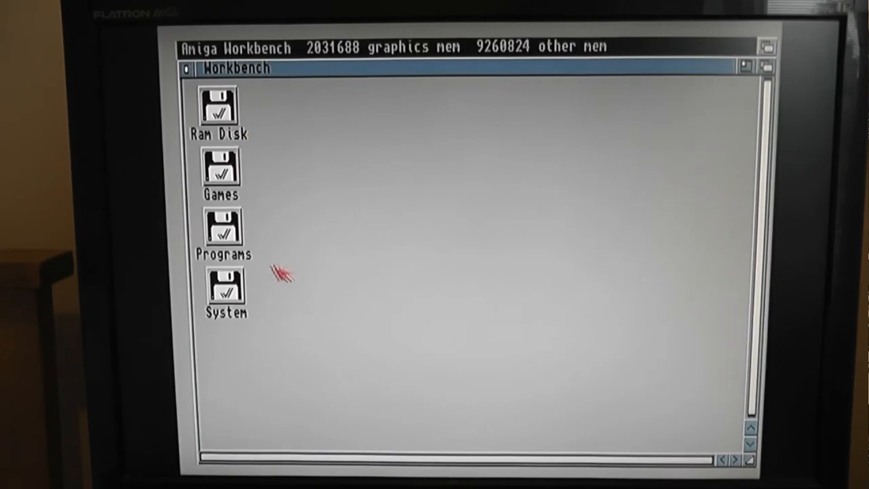
mouse_move(239, 292)
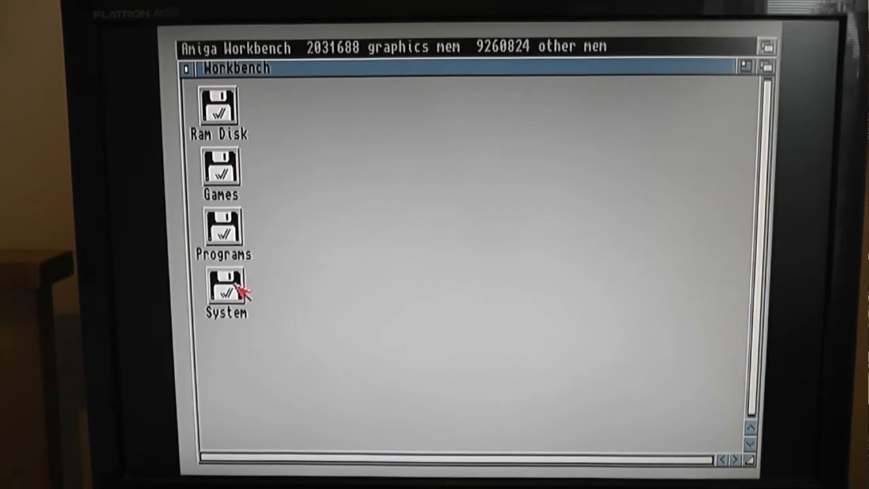
double_click(225, 288)
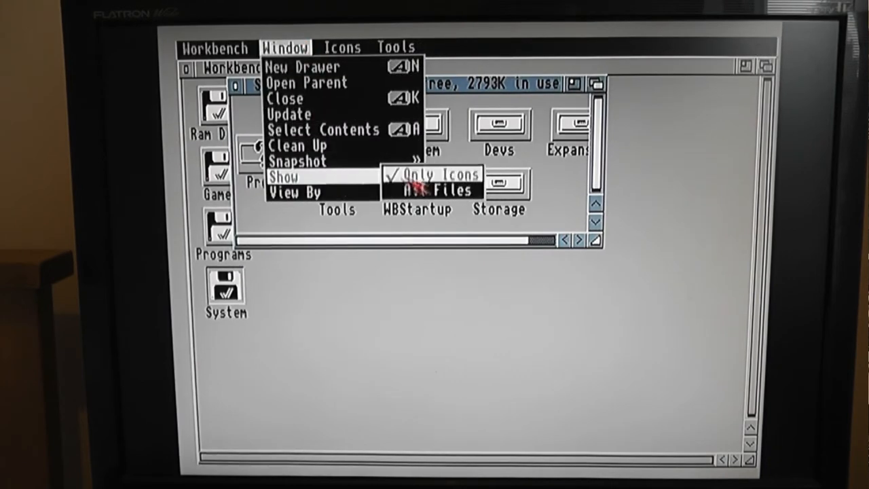
left_click(438, 190)
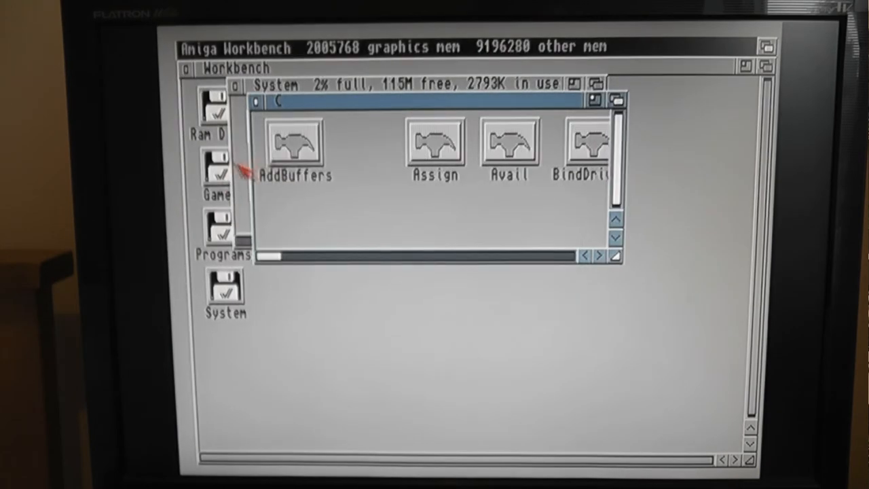
double_click(216, 242)
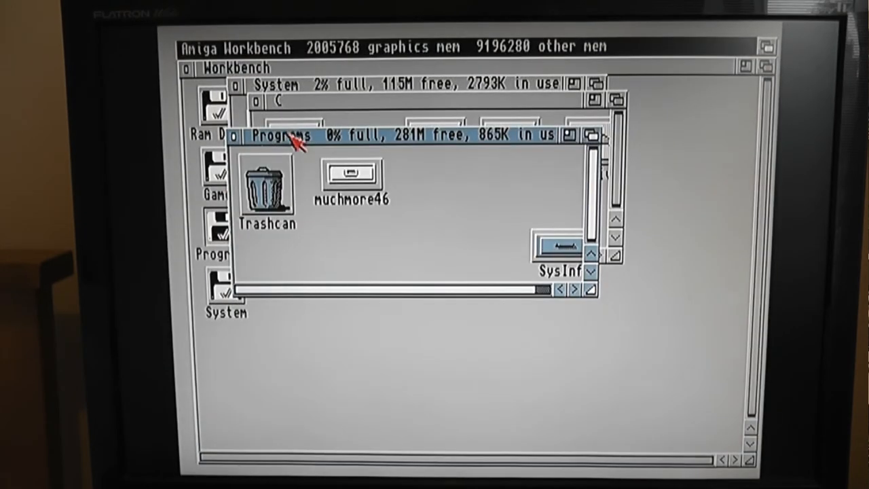
left_click(285, 46)
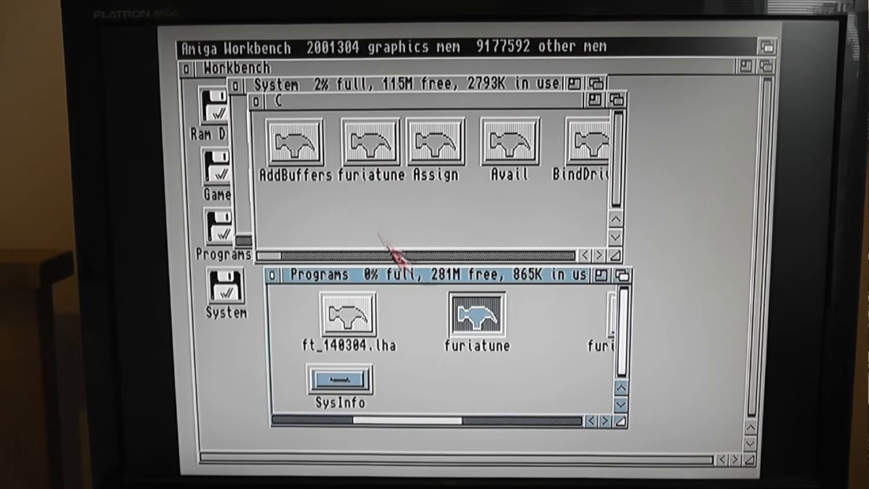
mouse_move(288, 147)
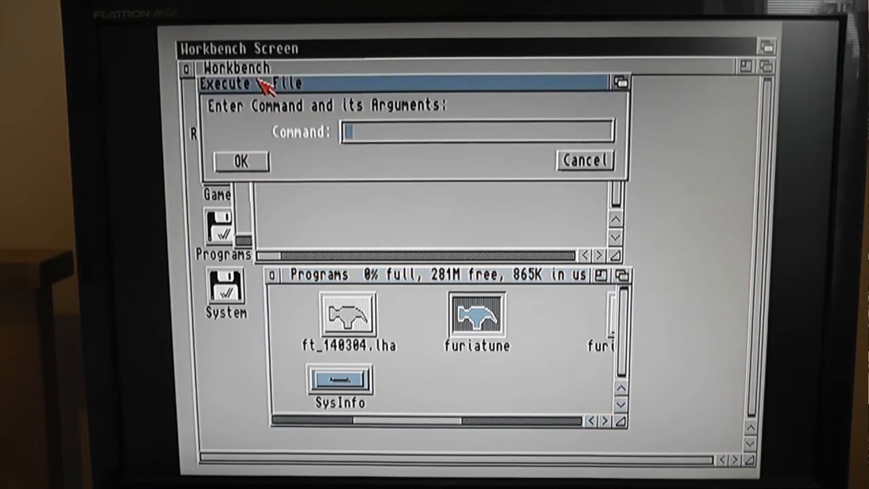
Step: Run 'newsh' from the Execute a File prompt to get a new AmigaShell window
type("n")
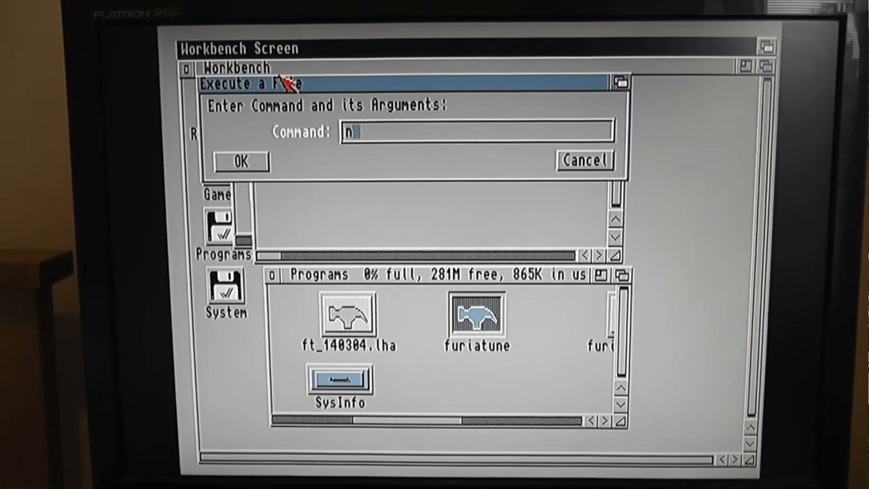
type("ewsh")
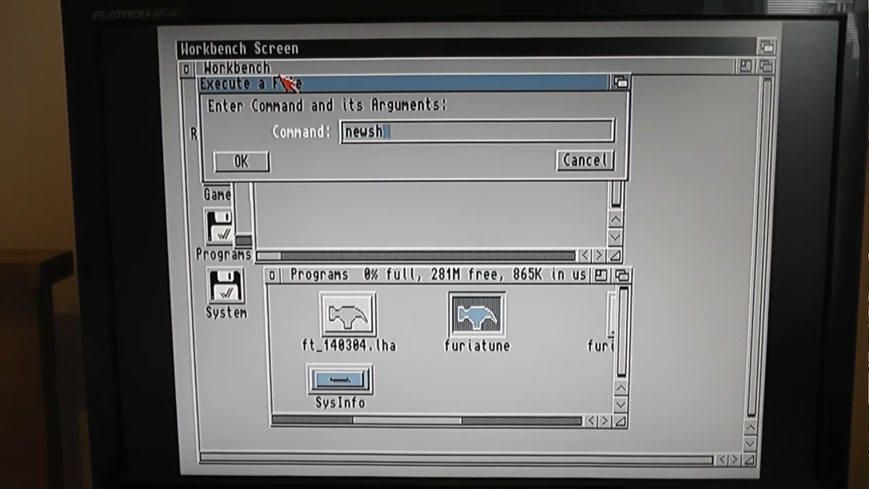
left_click(239, 161)
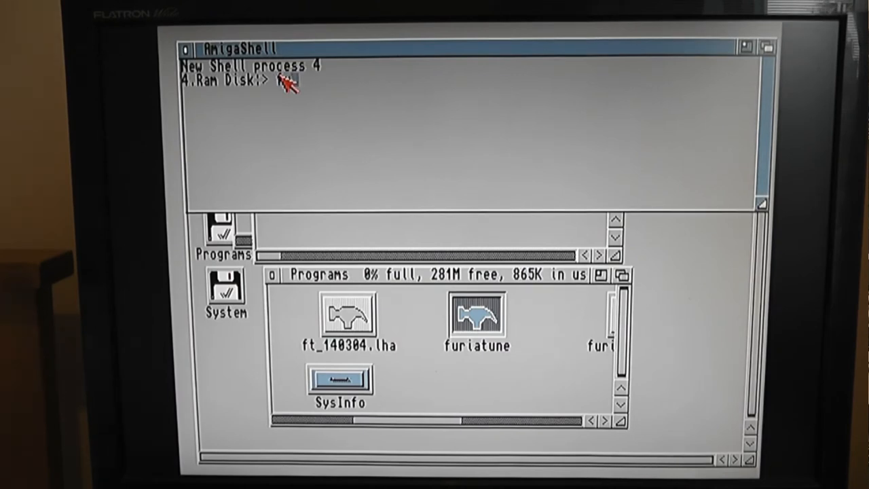
Step: Run 'furiatune ?' to print its options such as fpu, cache, ide, shadowrom and addmem
type("furia")
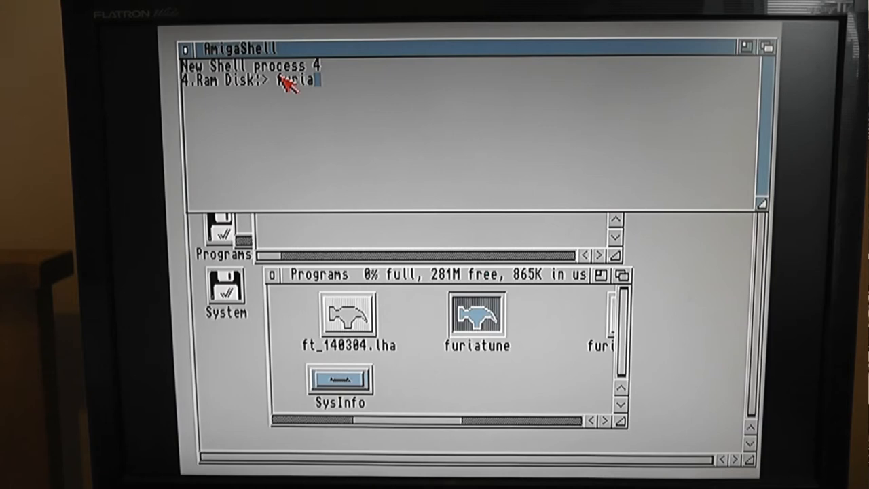
type("tune")
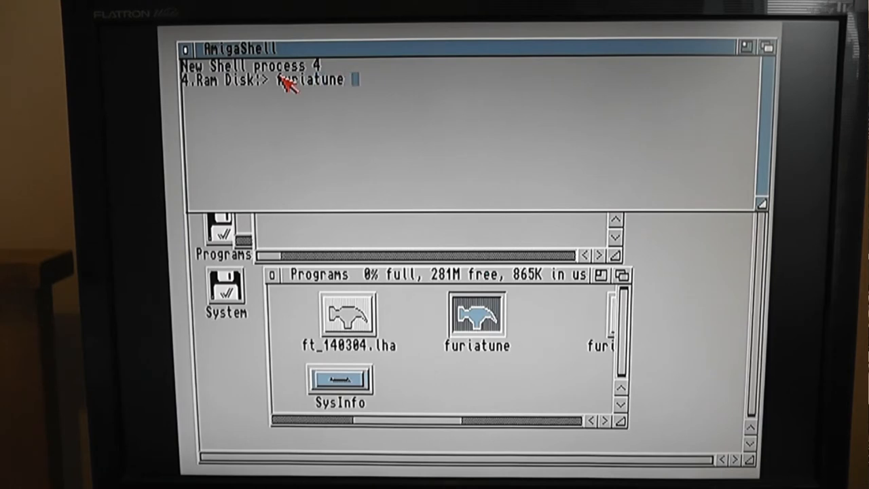
type("?")
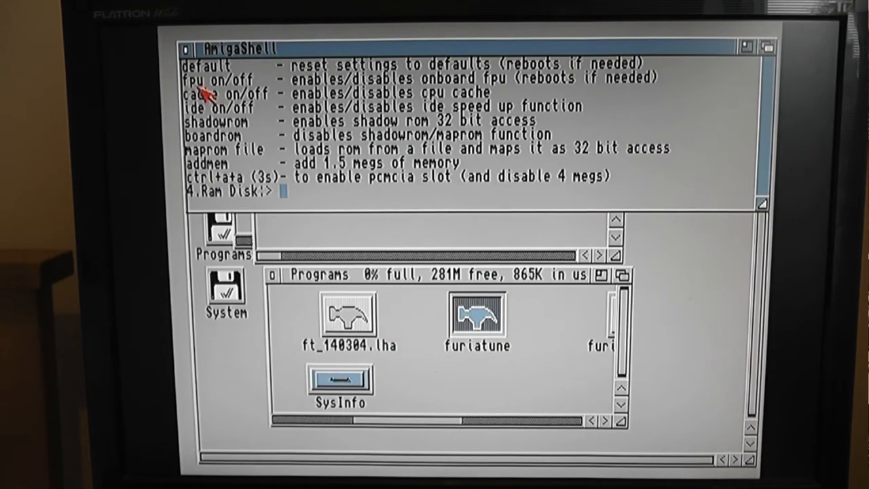
mouse_move(204, 95)
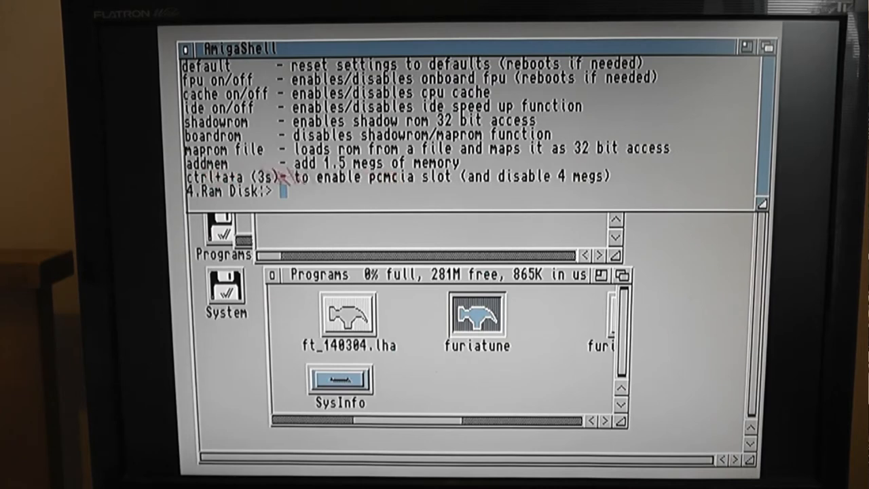
mouse_move(407, 178)
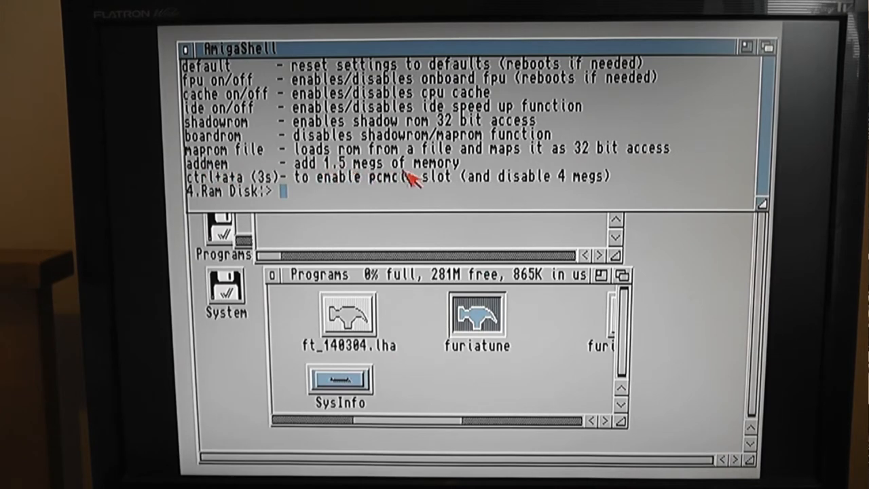
mouse_move(265, 112)
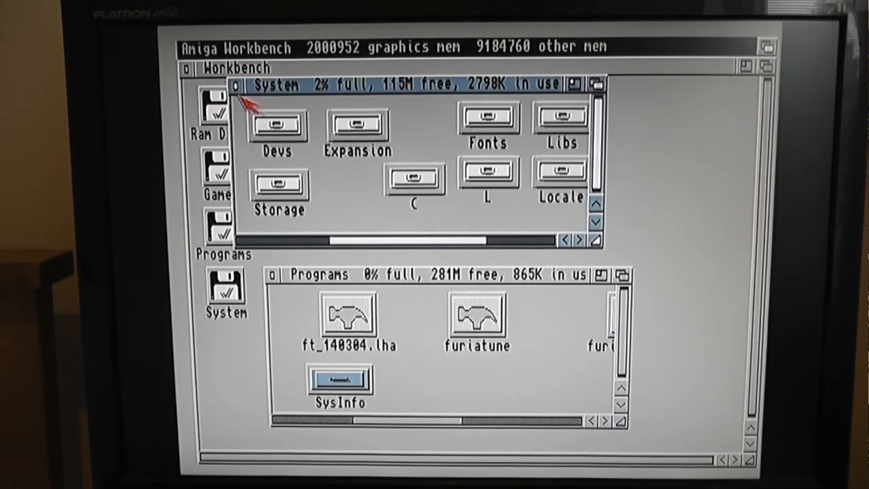
Step: Close the System and Programs drive windows, leaving only the four volumes on the desktop
left_click(236, 85)
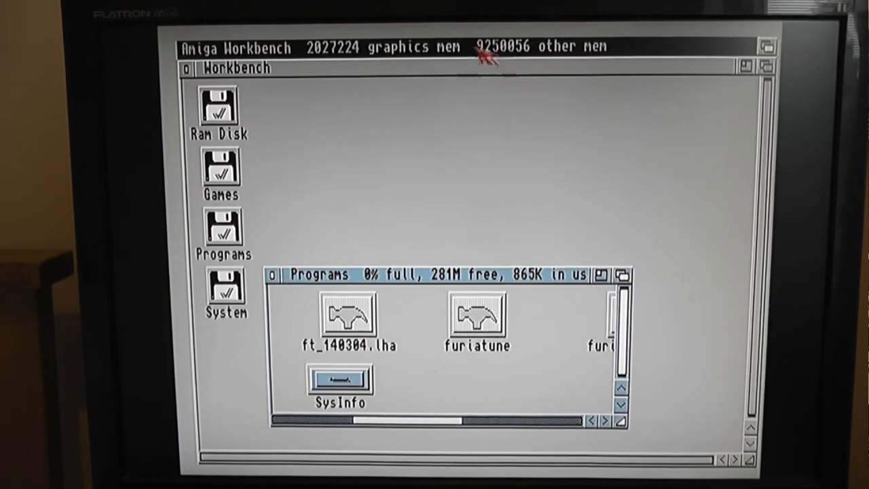
left_click(276, 275)
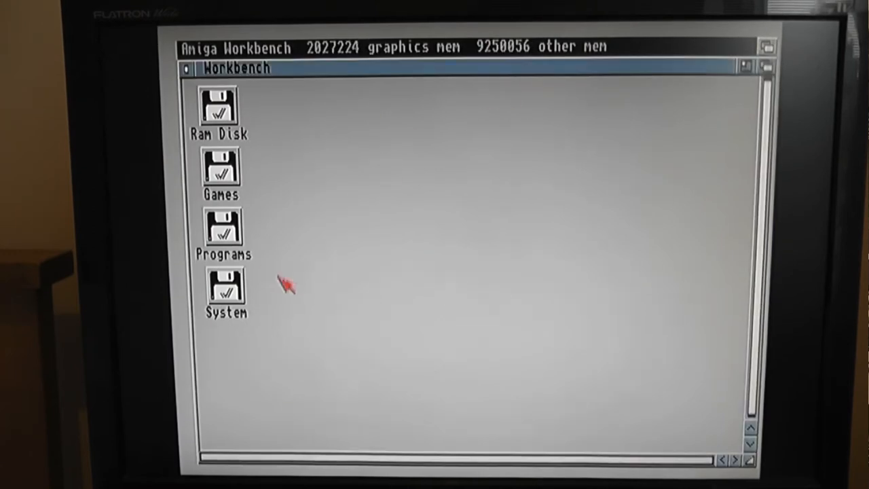
mouse_move(310, 251)
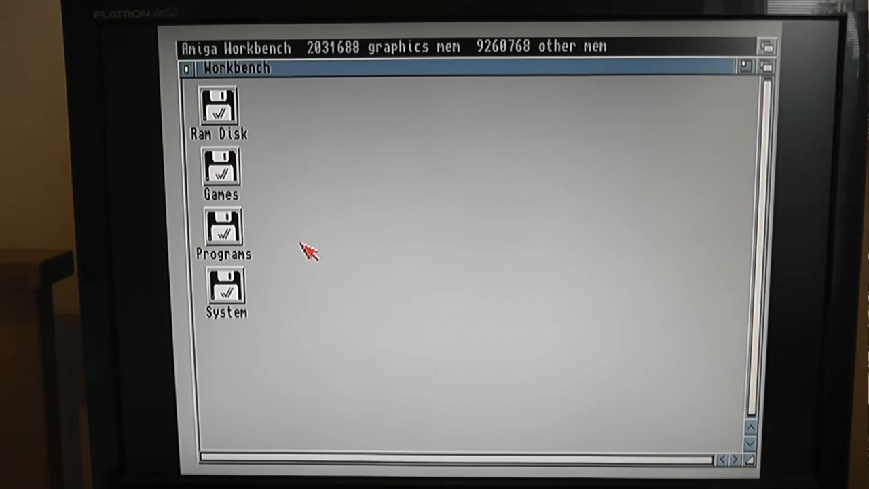
mouse_move(329, 250)
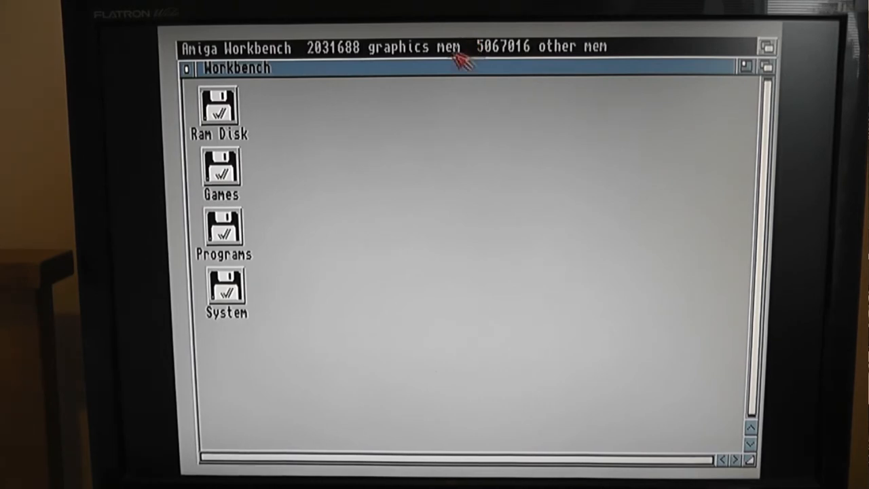
Step: Start Frontier from its drawer on the Games drive, reaching the David Braben title screen
double_click(220, 165)
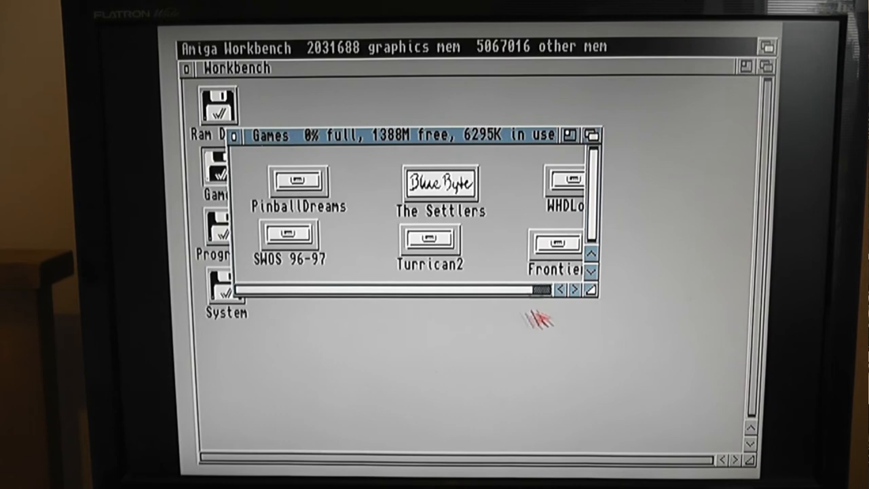
double_click(555, 245)
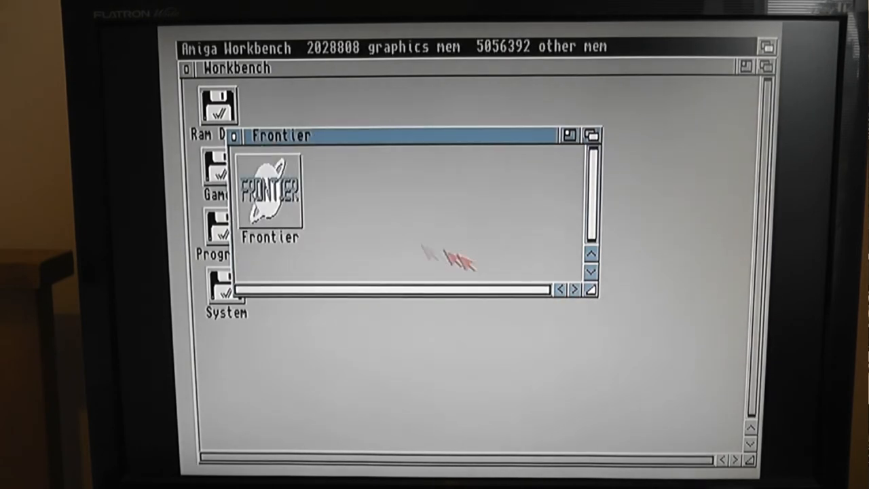
mouse_move(296, 210)
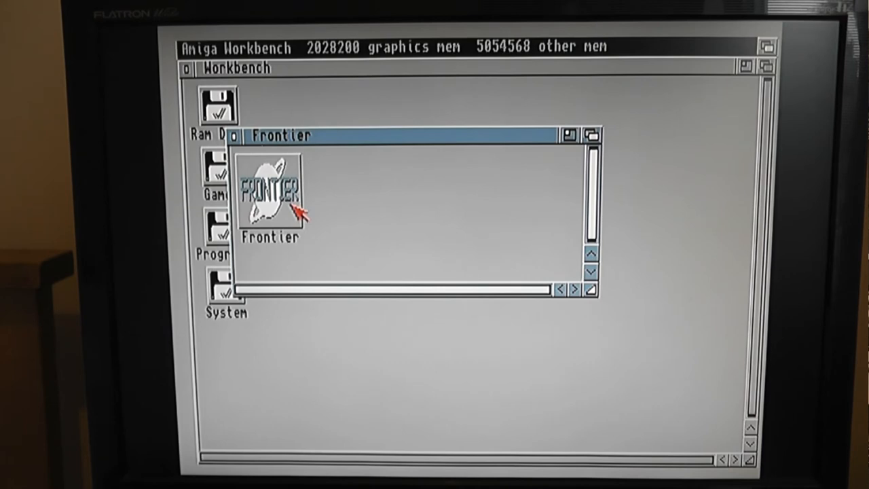
double_click(274, 190)
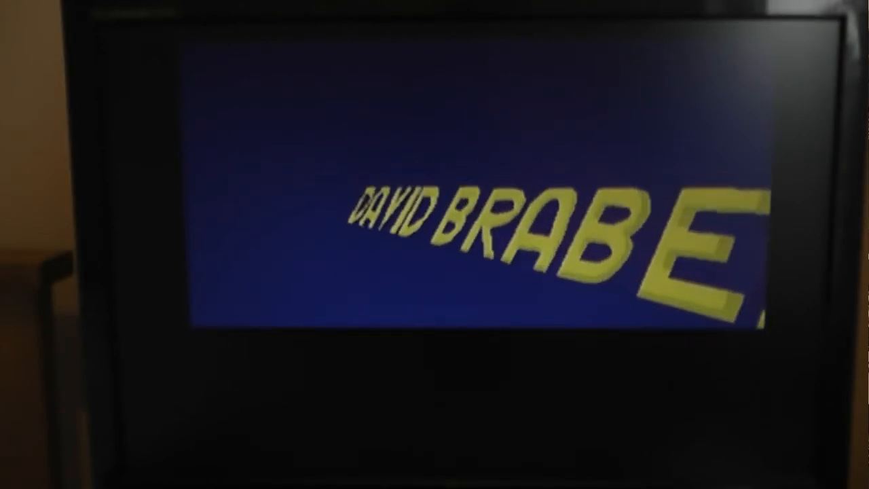